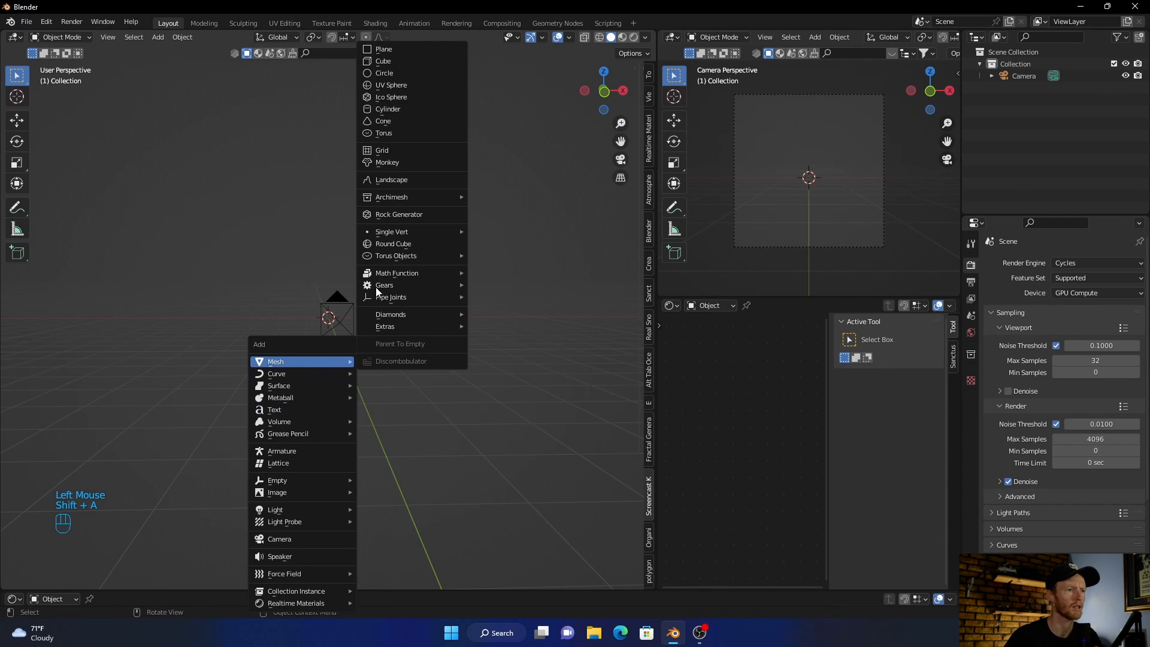
Add a plane mesh and scale it up into a large ground surface around the camera
click(383, 48)
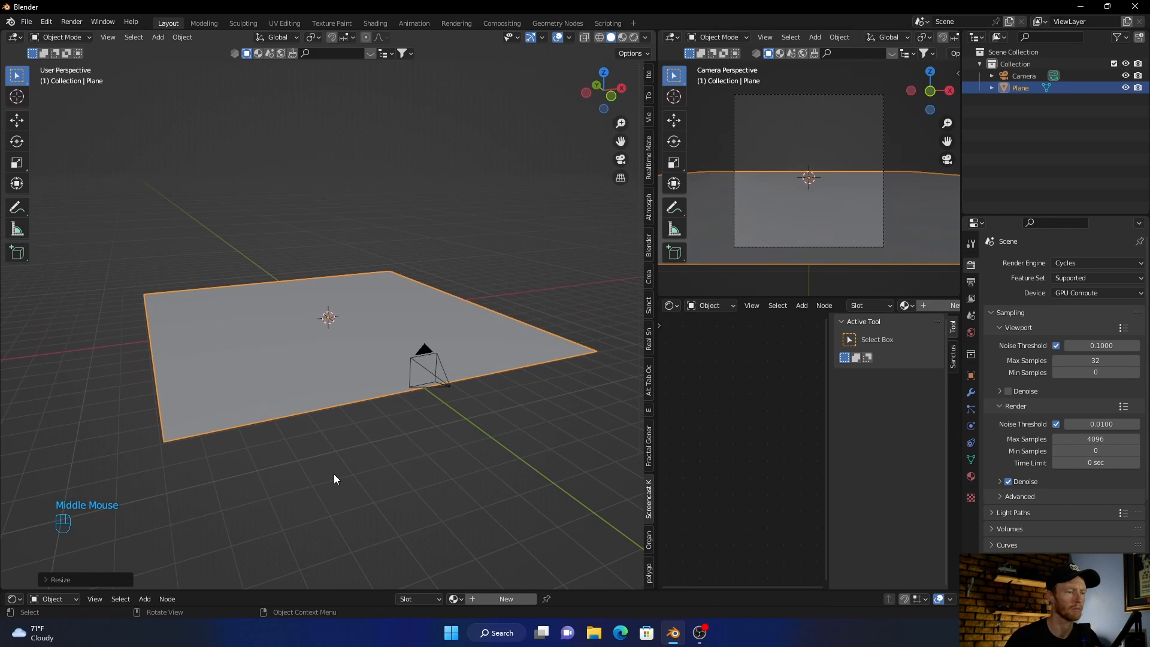
click(62, 37)
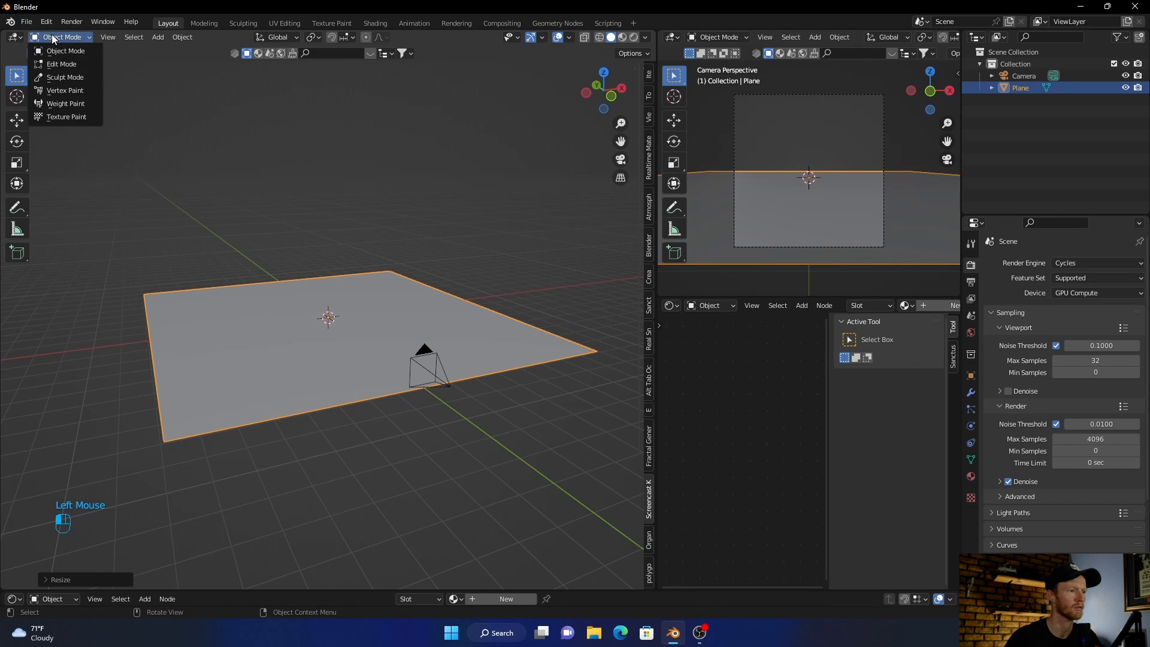
click(219, 336)
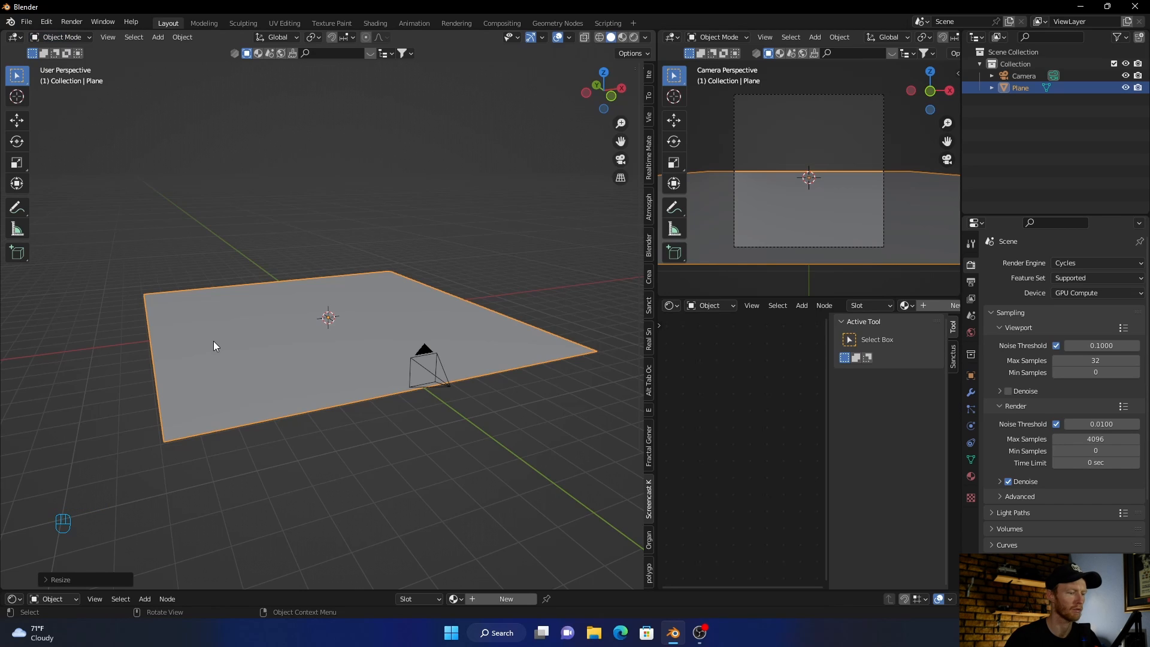
Subdivide the plane with a high cut count and return to Object Mode
right_click(215, 346)
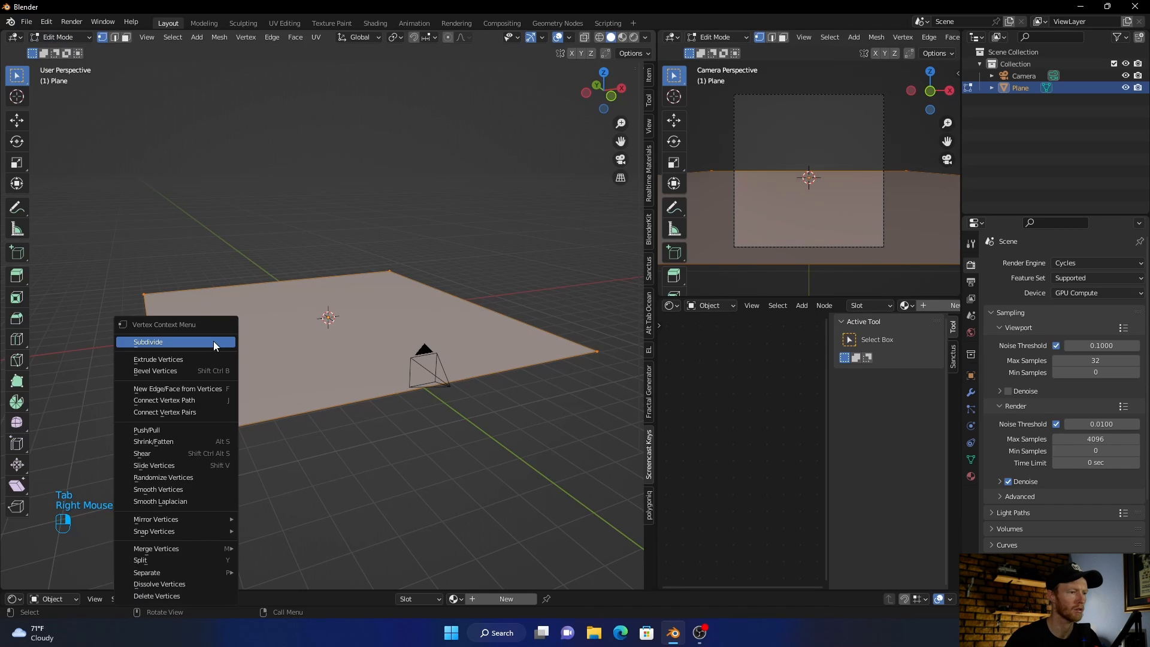
click(148, 342)
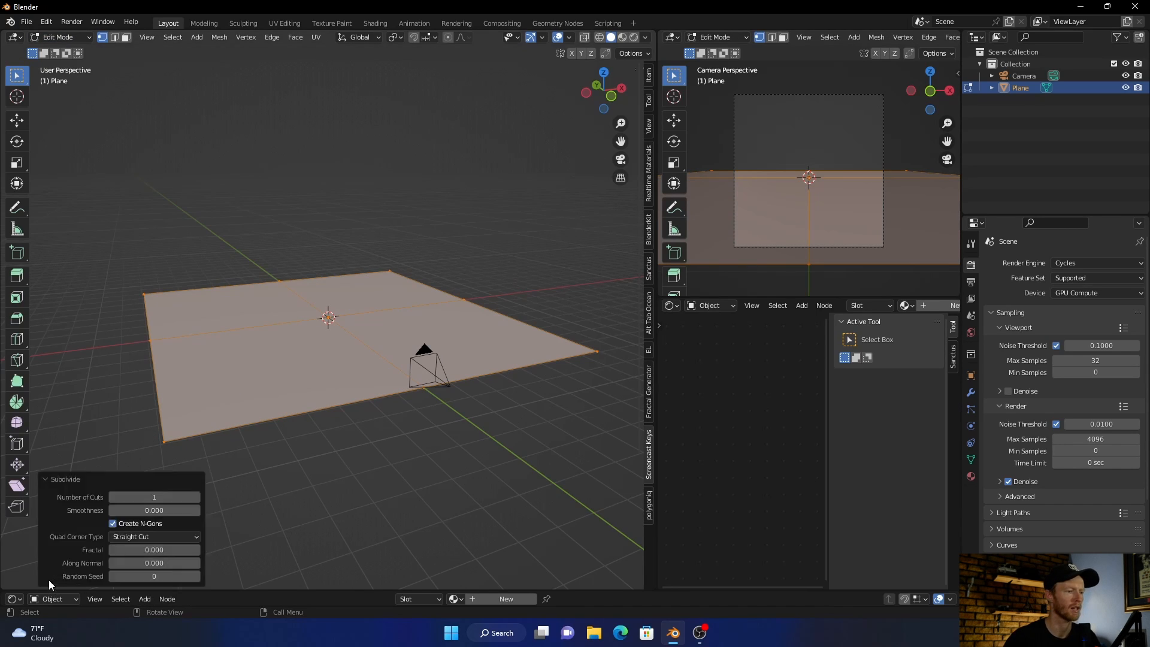
double_click(153, 496)
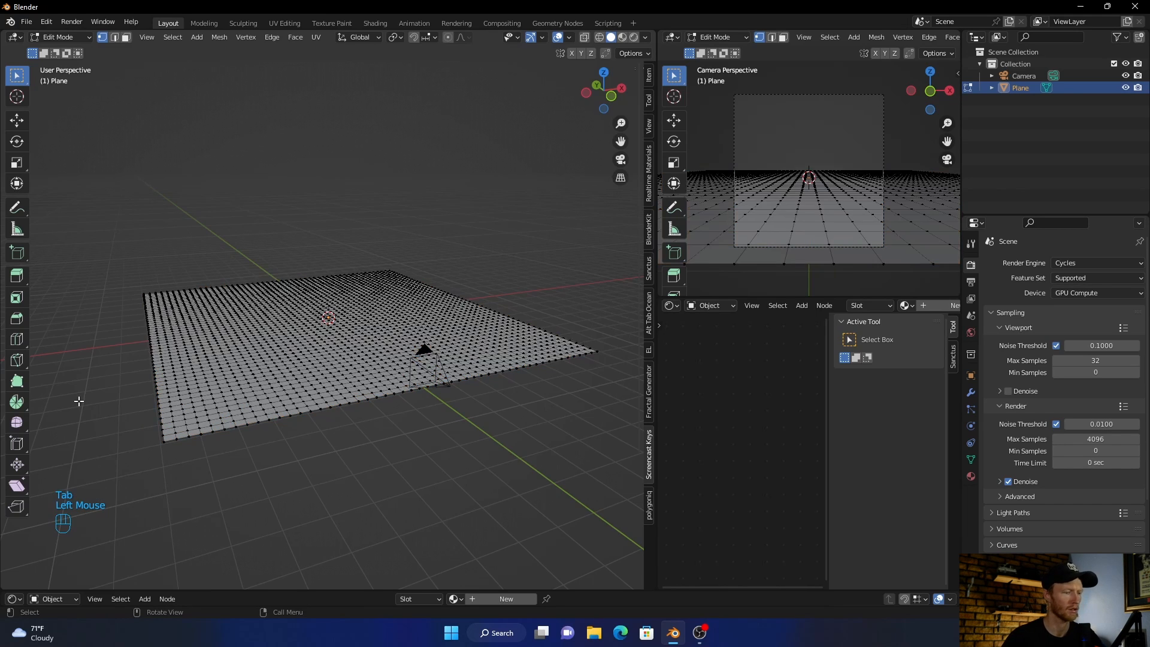
key(Tab)
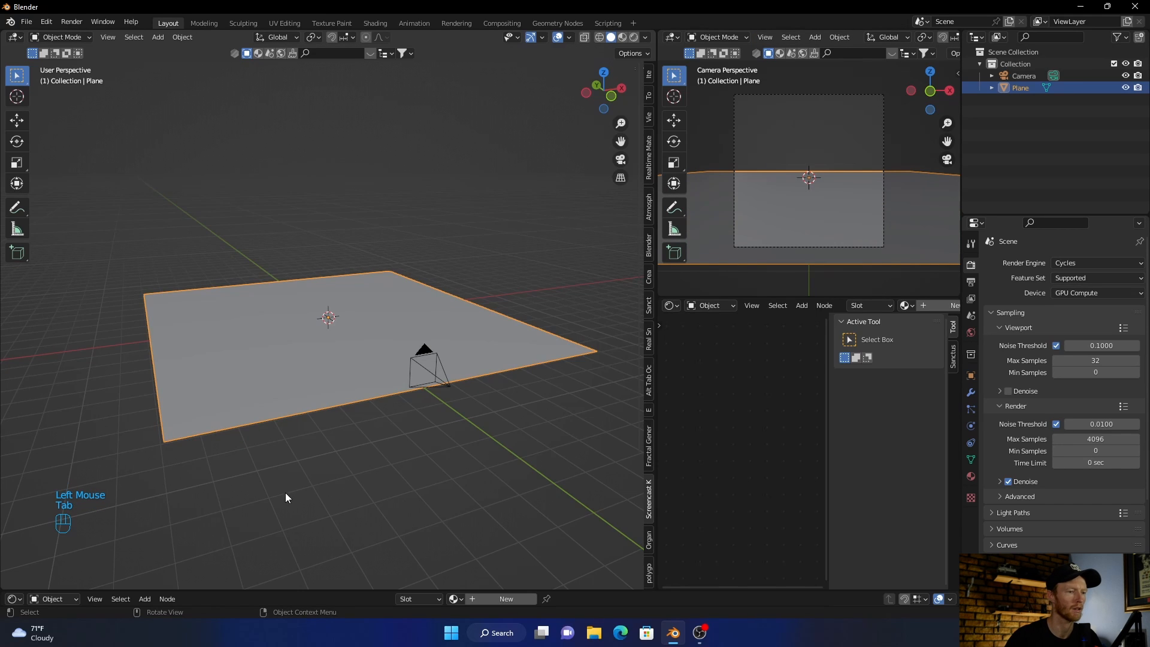
Enter Weight Paint mode and paint a full-weight strip down the plane's left side
click(24, 22)
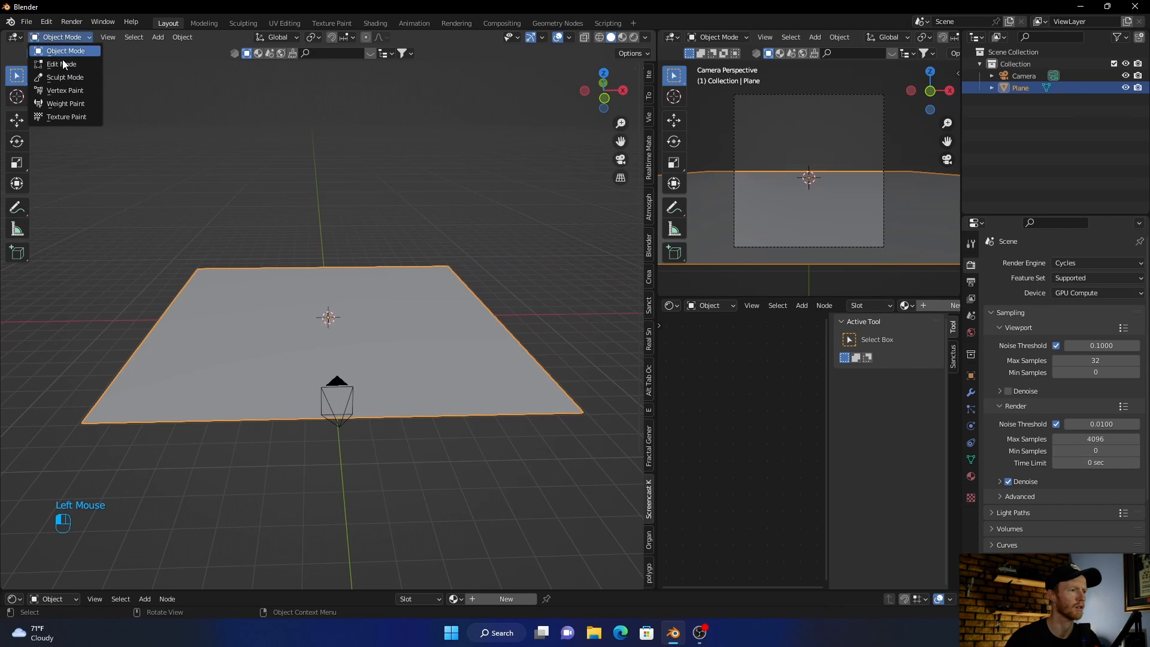
click(66, 103)
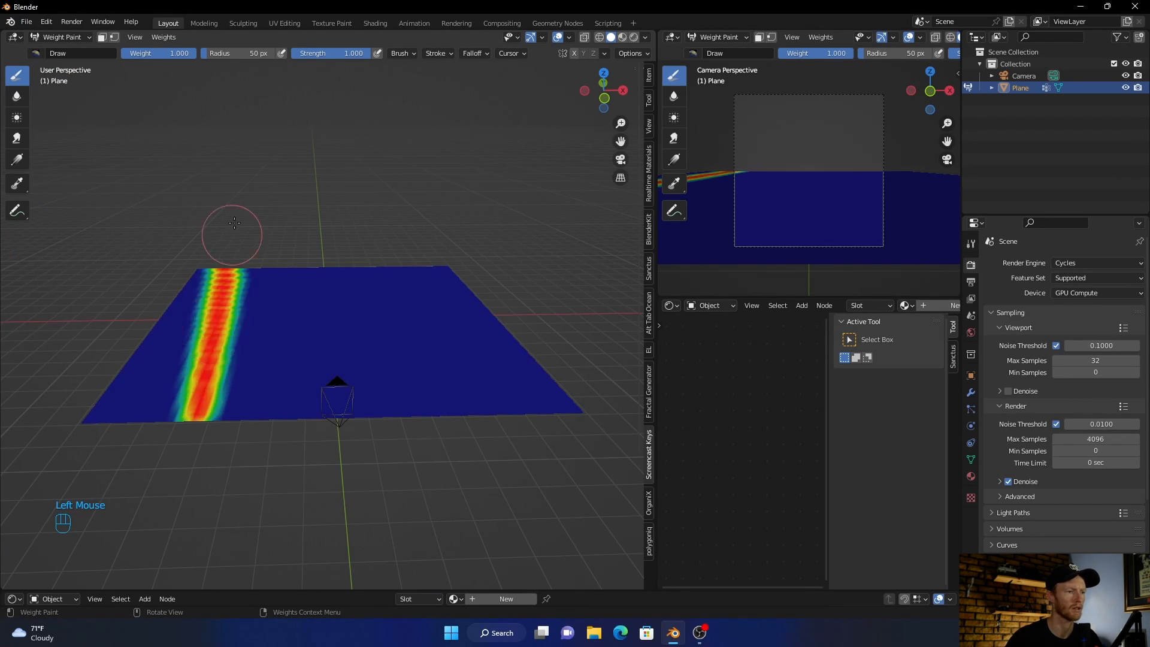
drag(233, 223, 154, 406)
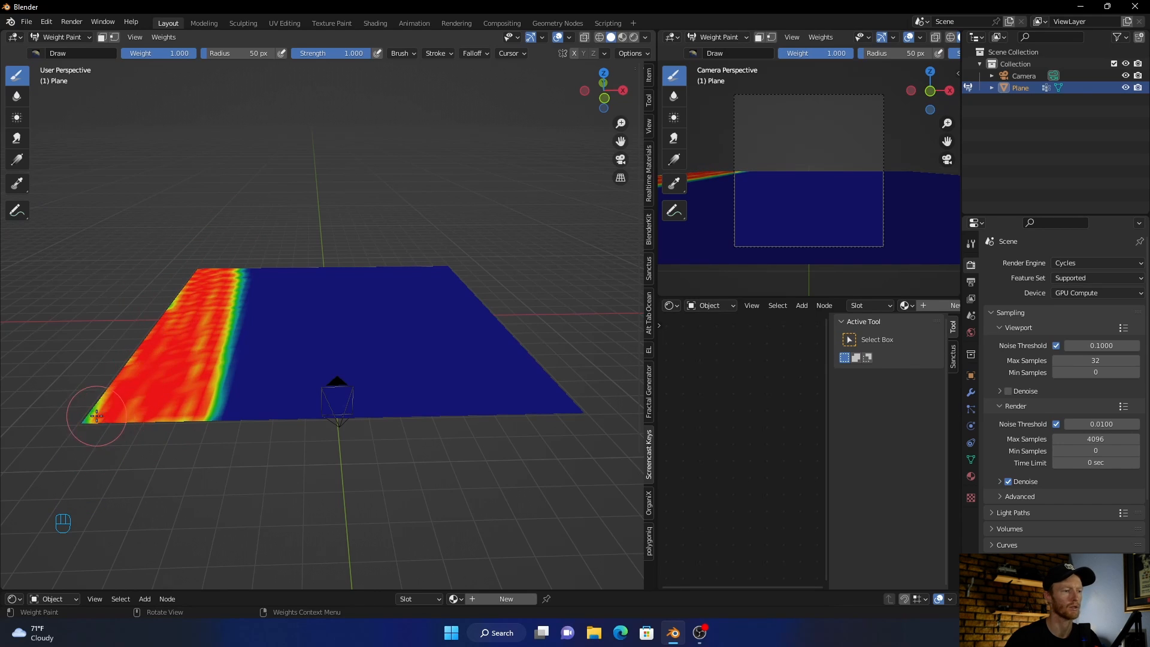
mouse_move(189, 383)
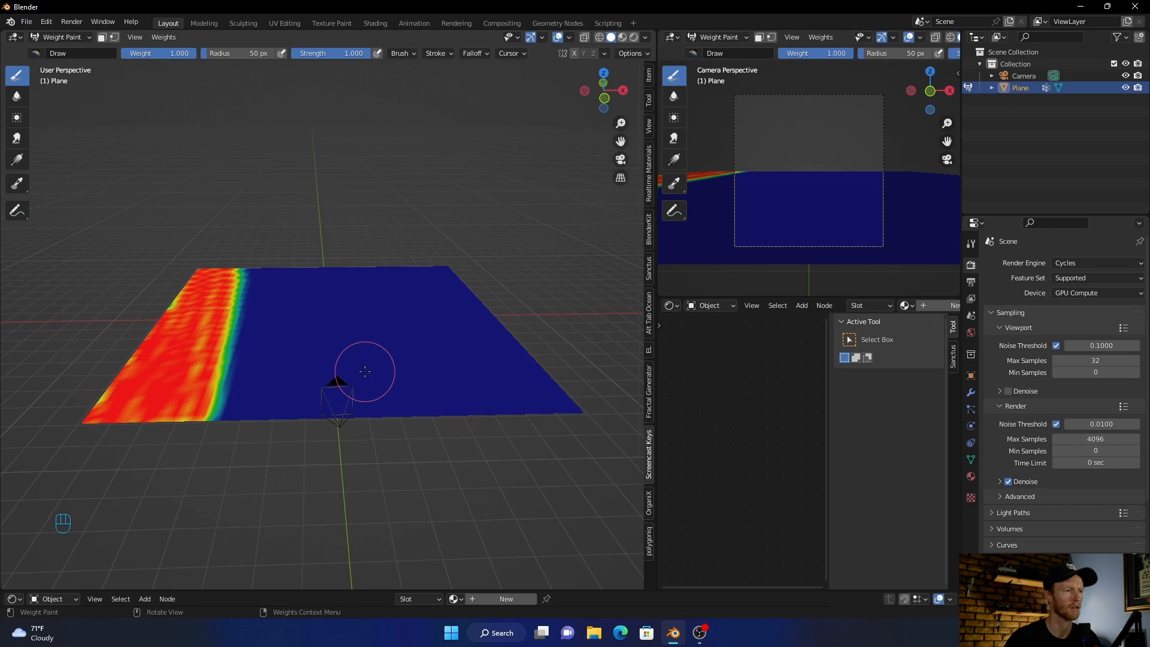
mouse_move(312, 208)
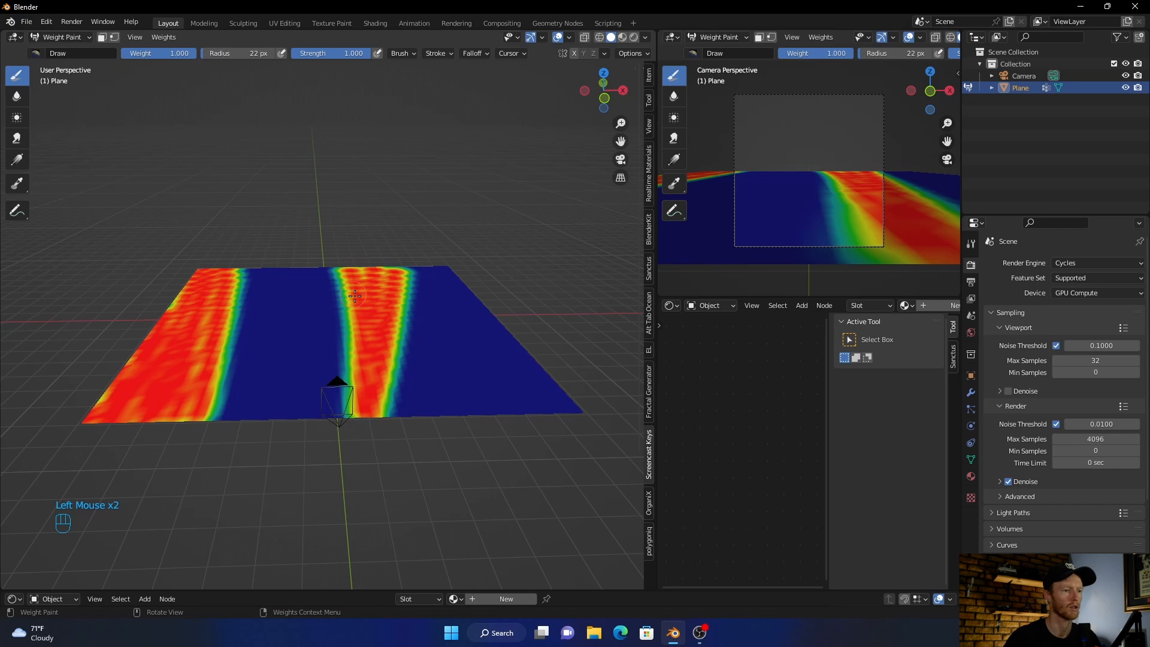
Lower the brush strength and paint a soft, lighter-weight patch on the right side
click(446, 364)
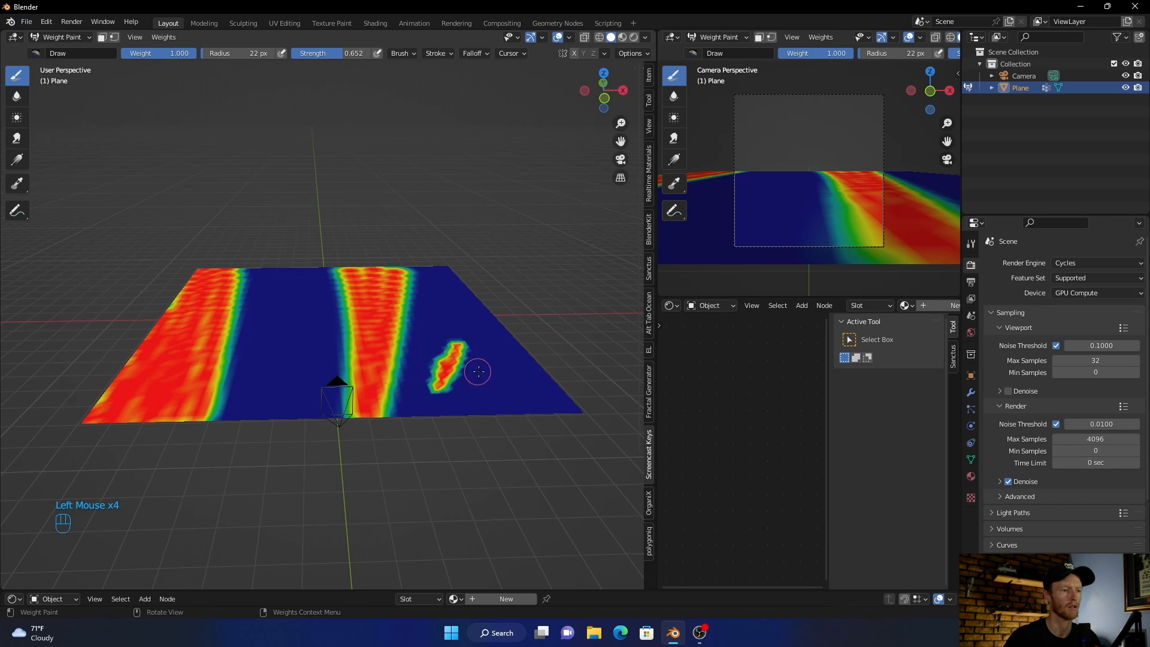
click(465, 365)
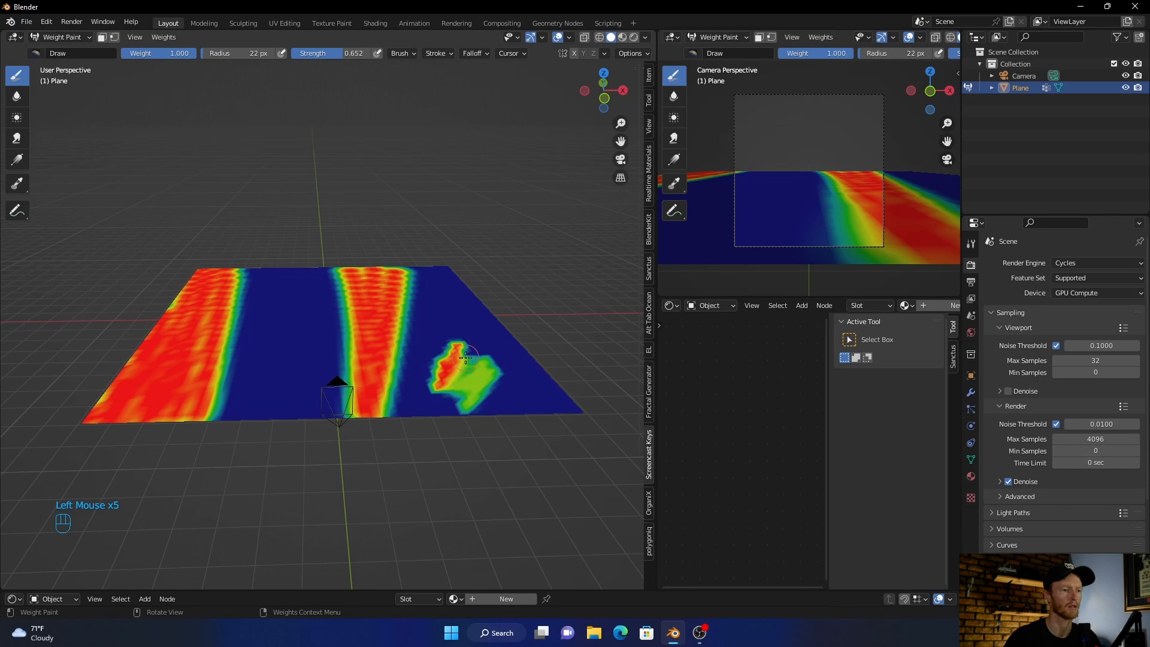
drag(466, 360, 422, 387)
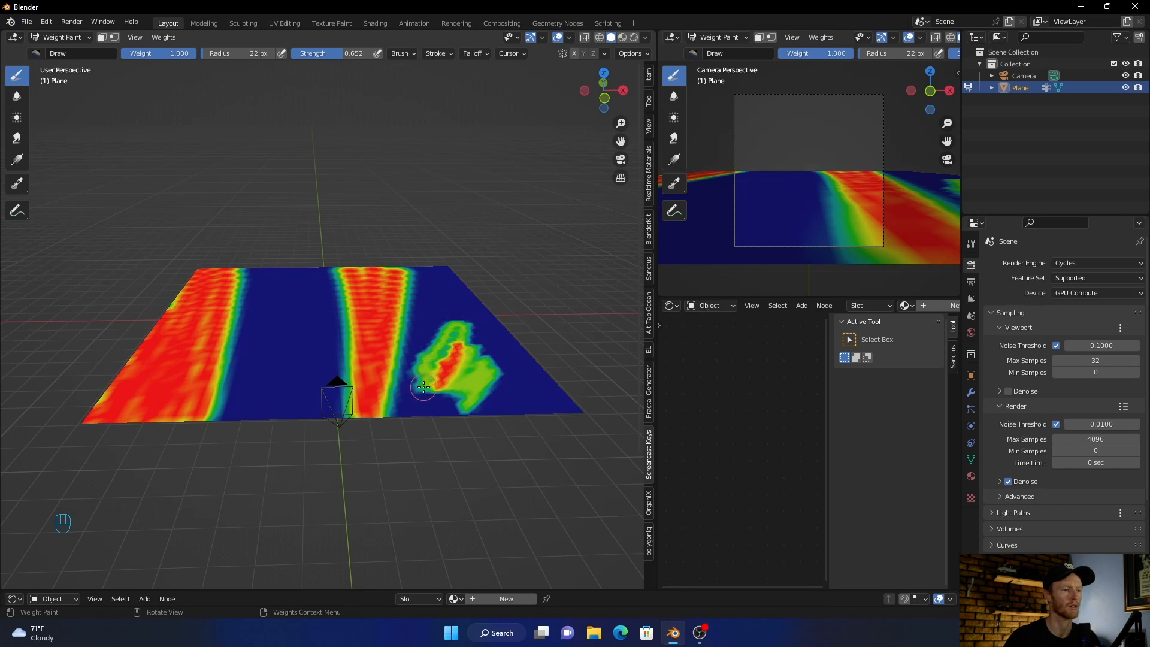
drag(425, 387, 438, 384)
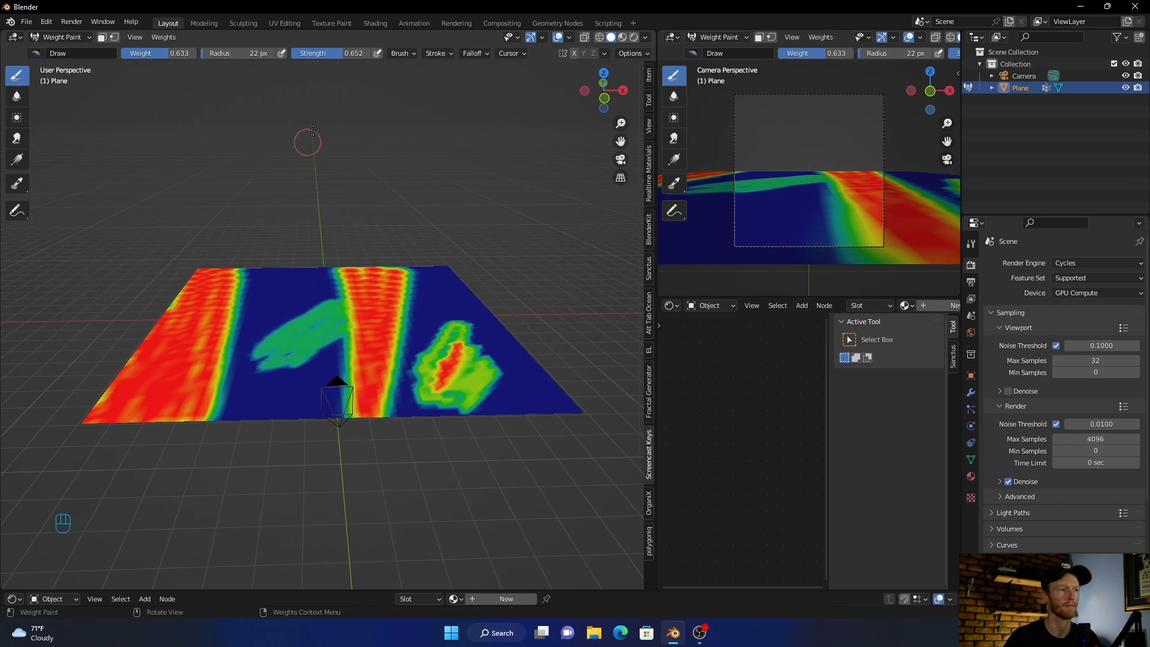
mouse_move(273, 95)
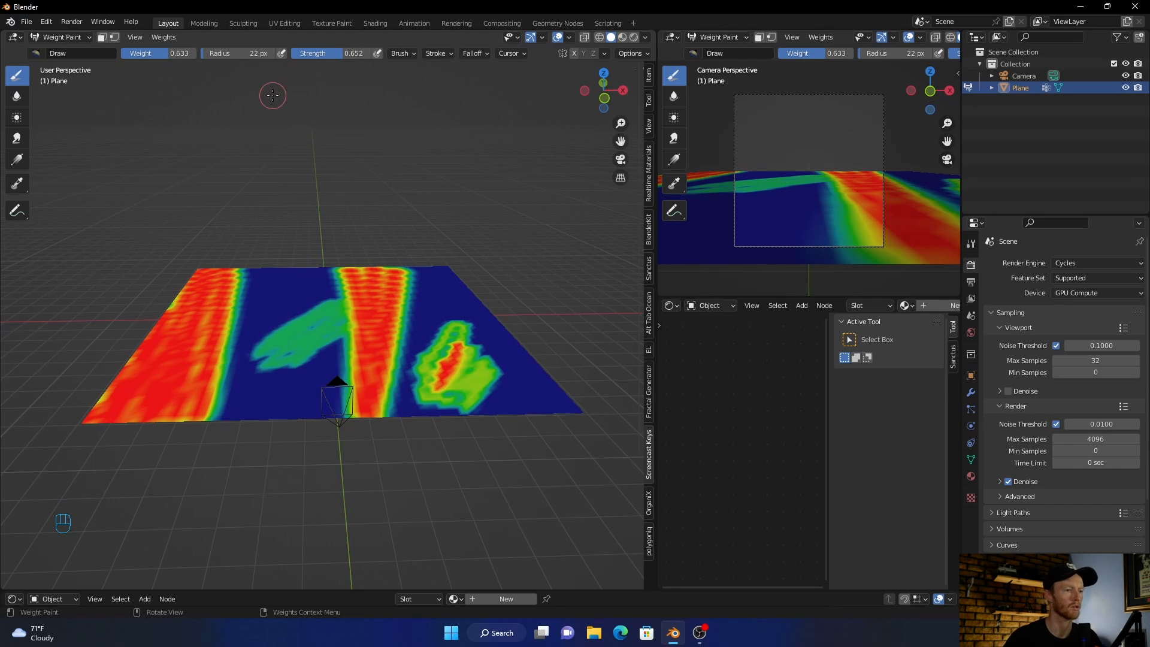
Leave Edit Mode, delete the painted plane and bring up the Add > Mesh list
key(Tab)
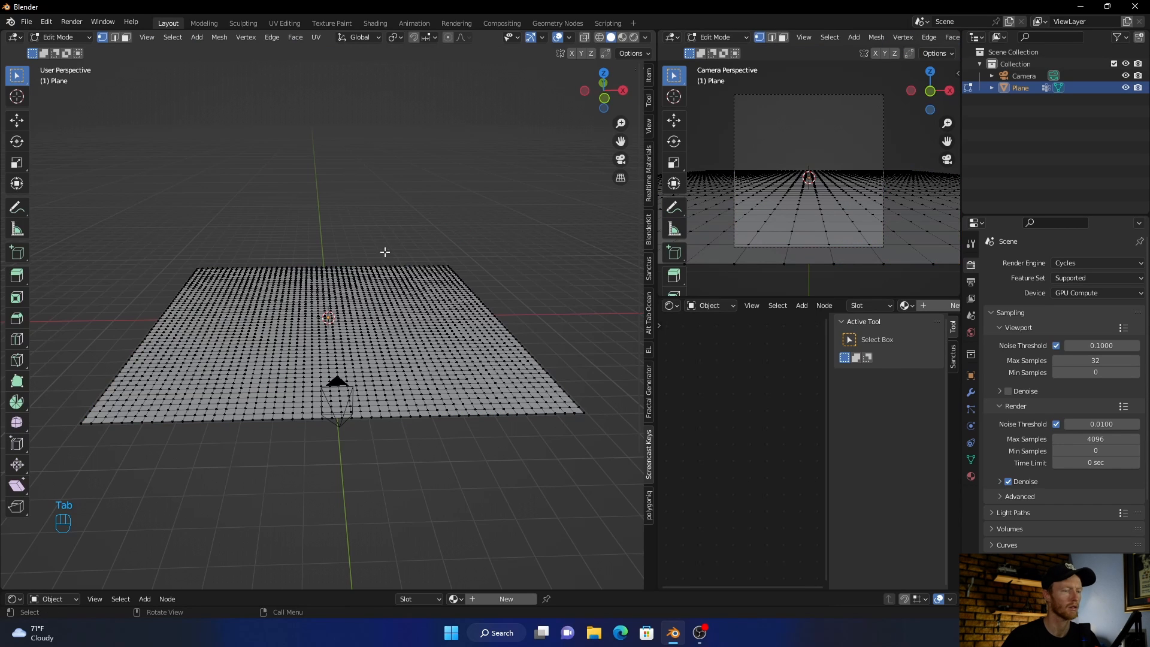
mouse_move(303, 245)
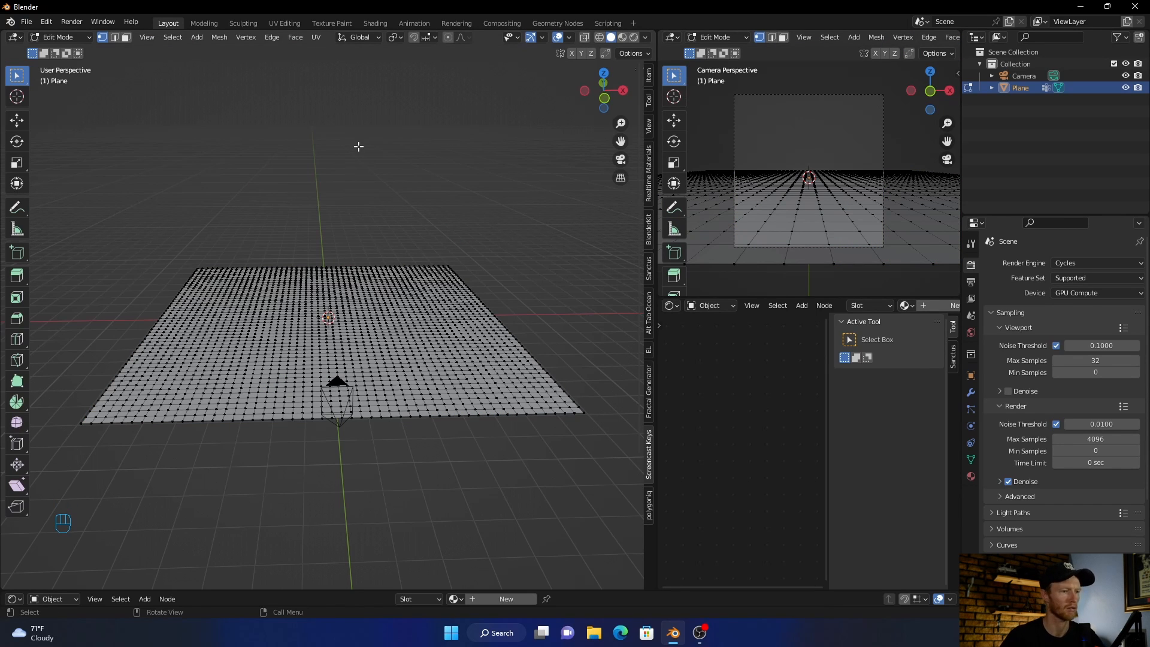
key(Tab)
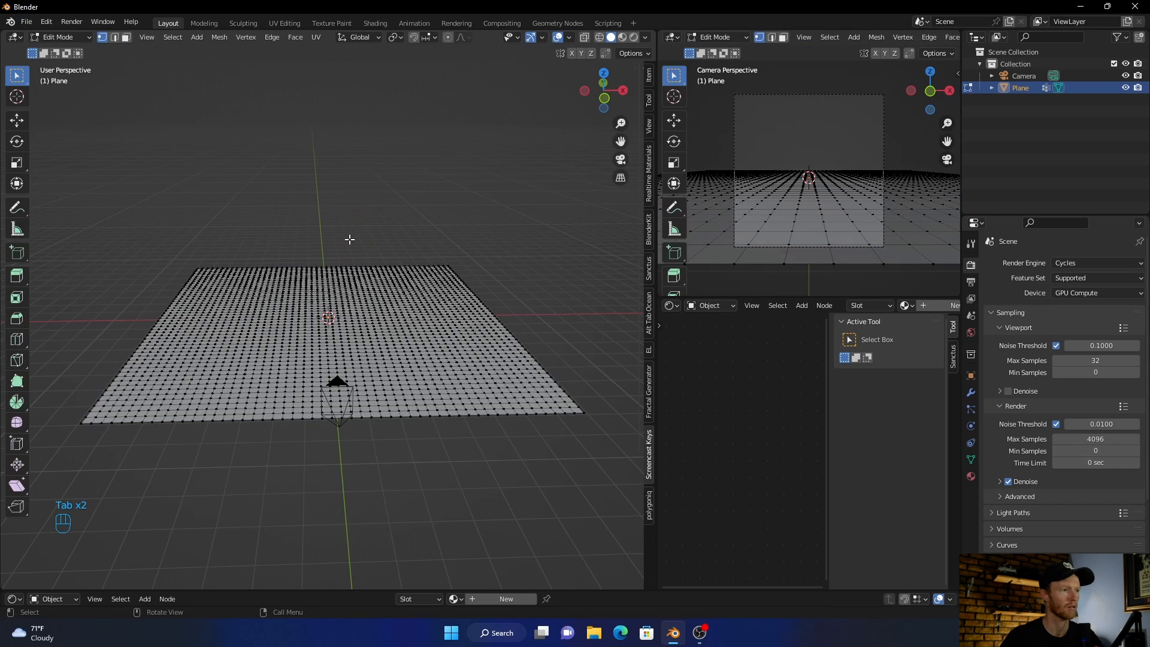
click(58, 36)
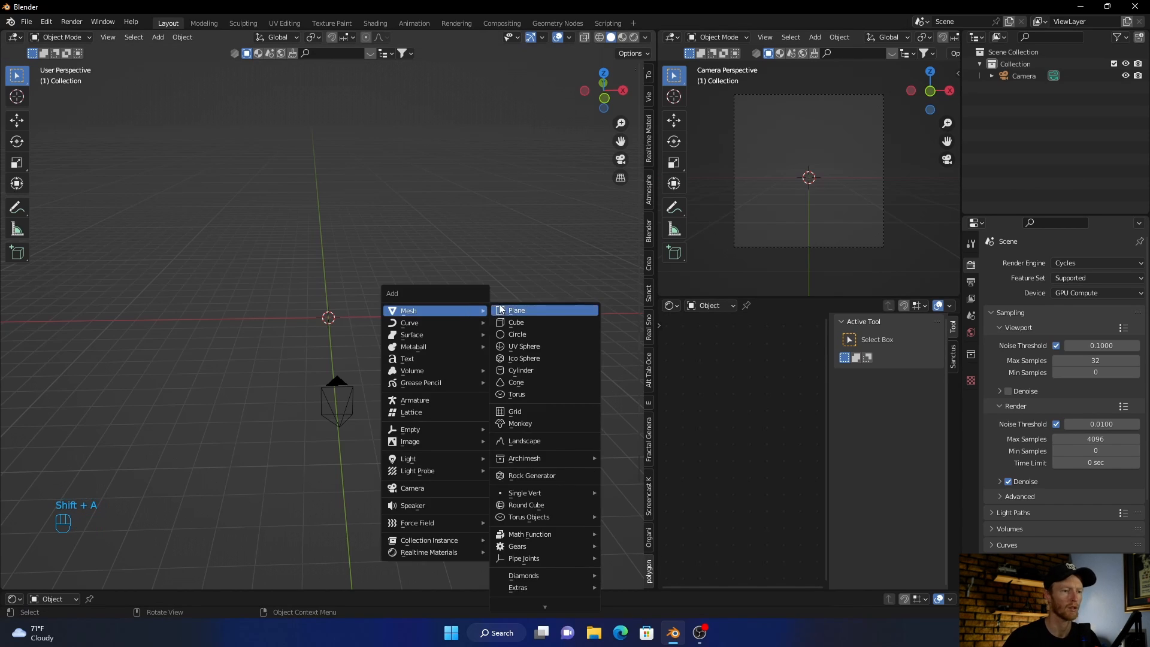
Add a fresh plane, subdivide it and choose a Botaniq grass asset to scatter
click(516, 309)
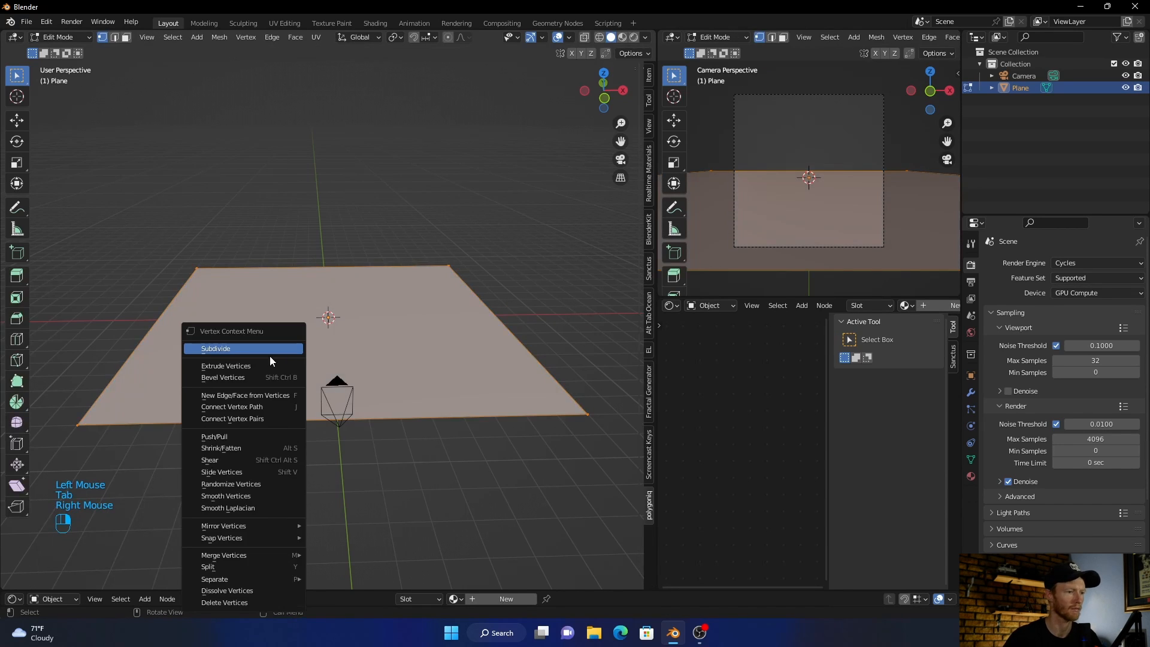
click(216, 349)
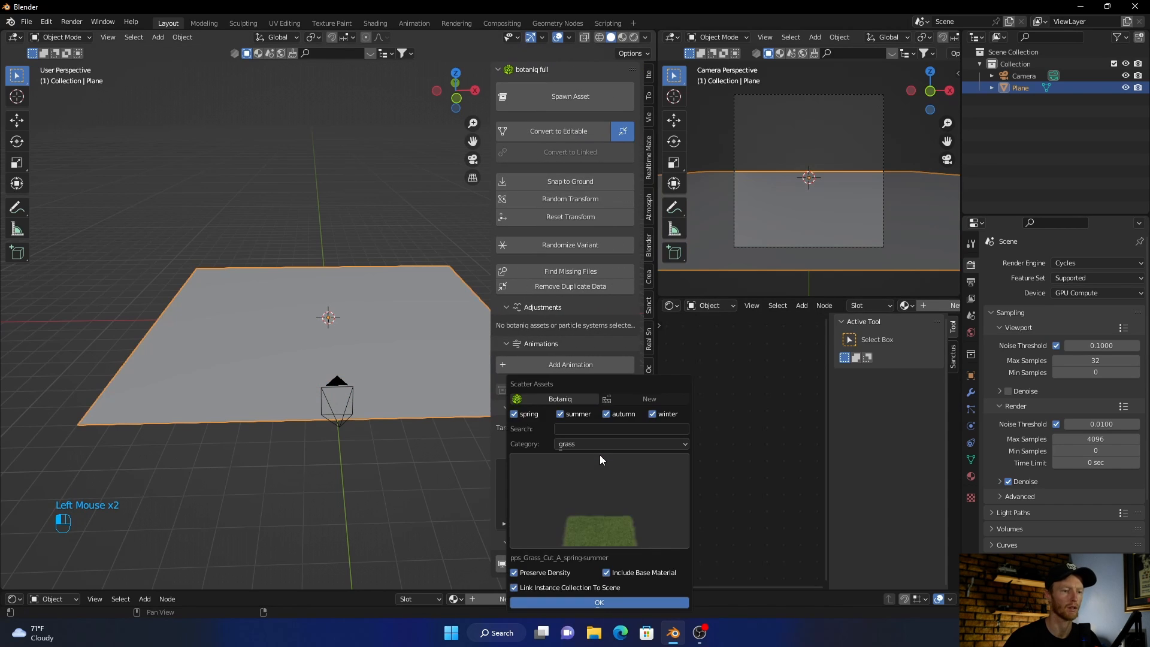
Confirm the Botaniq scatter so cut grass covers the whole plane
click(599, 602)
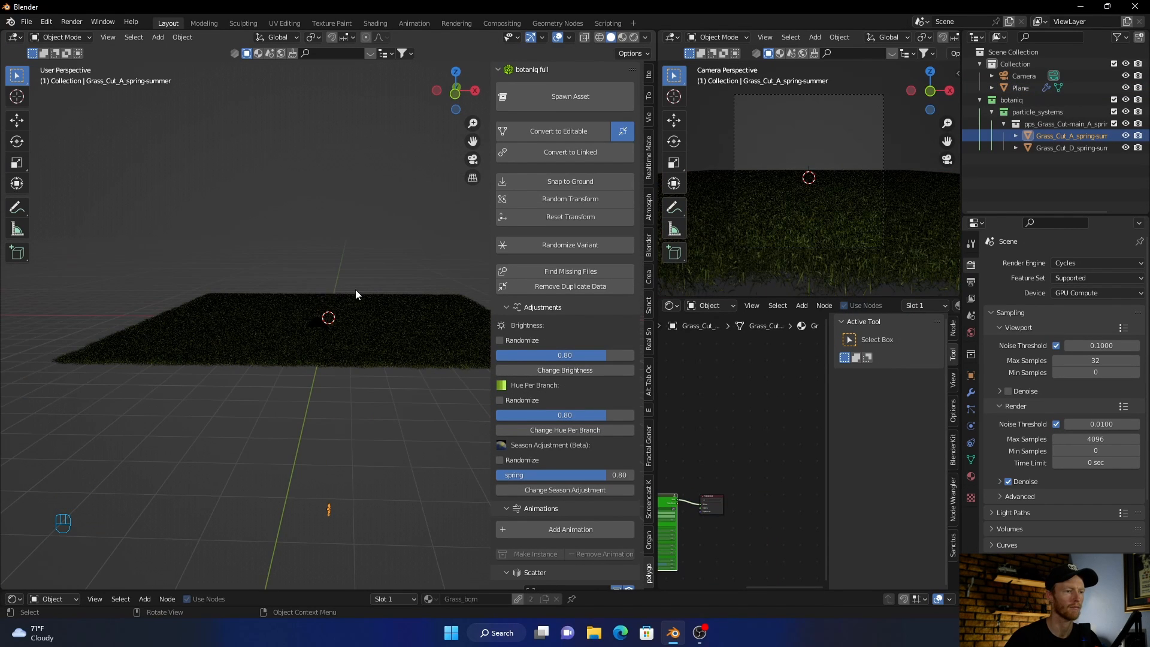
mouse_move(318, 291)
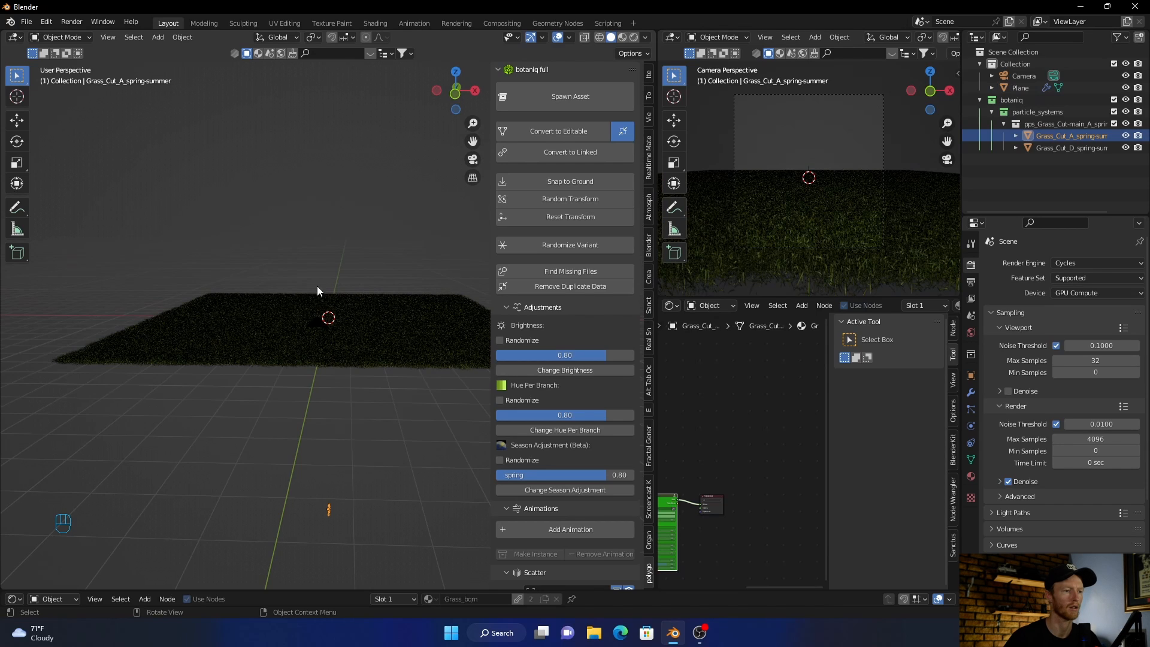
scroll(down, 3)
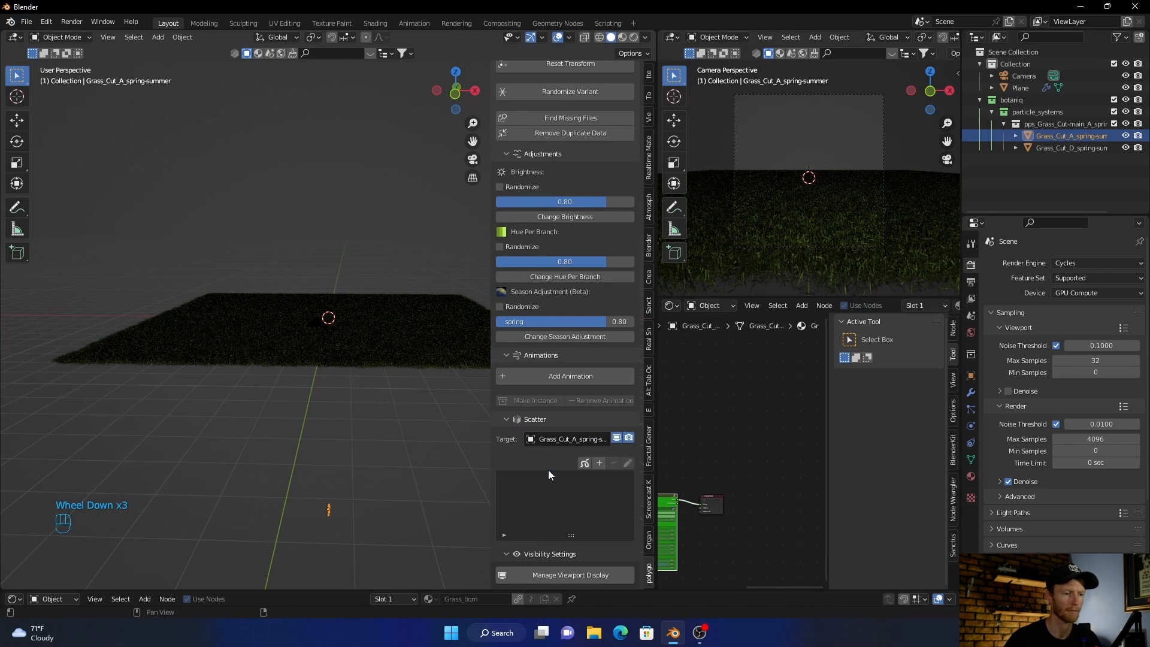
Paint the grass density map to clear a bare path down the middle of the plane
scroll(down, 3)
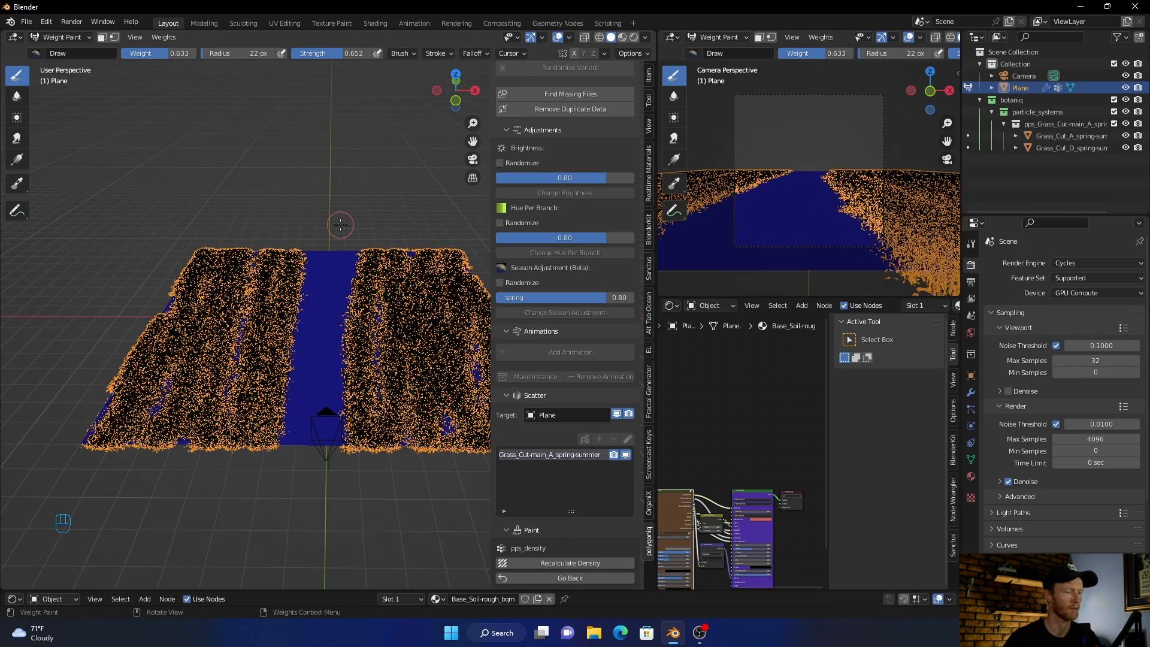
click(60, 37)
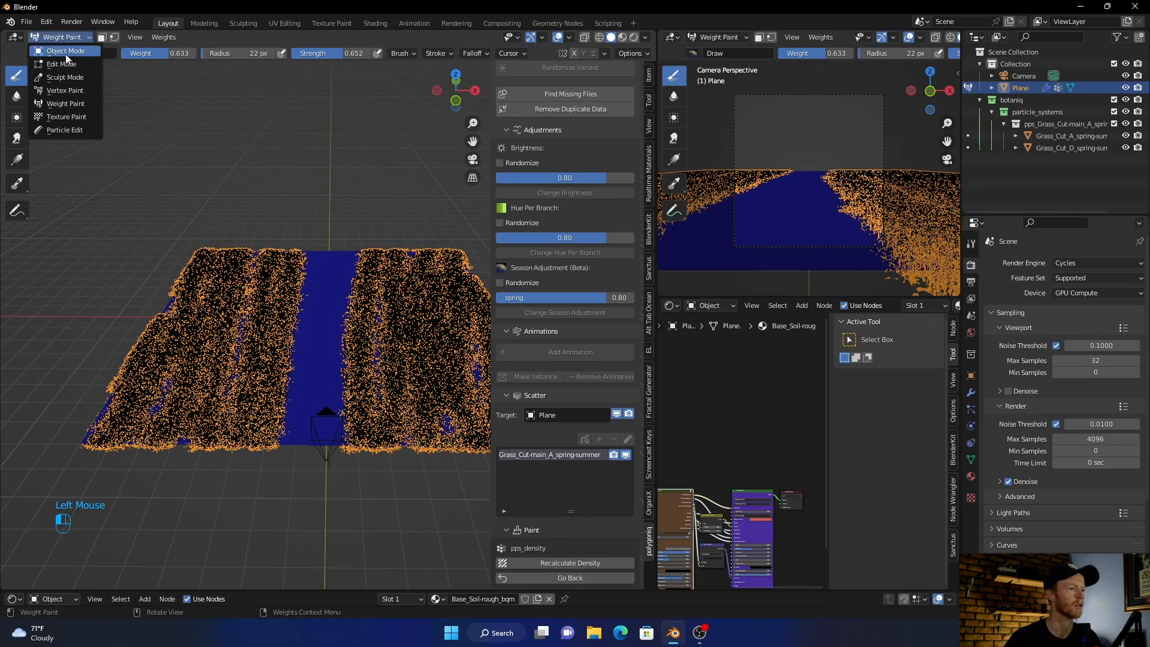
Inspect the path in Object Mode and spawn a Botaniq Rudbeckia flower scatter on the plane
click(65, 50)
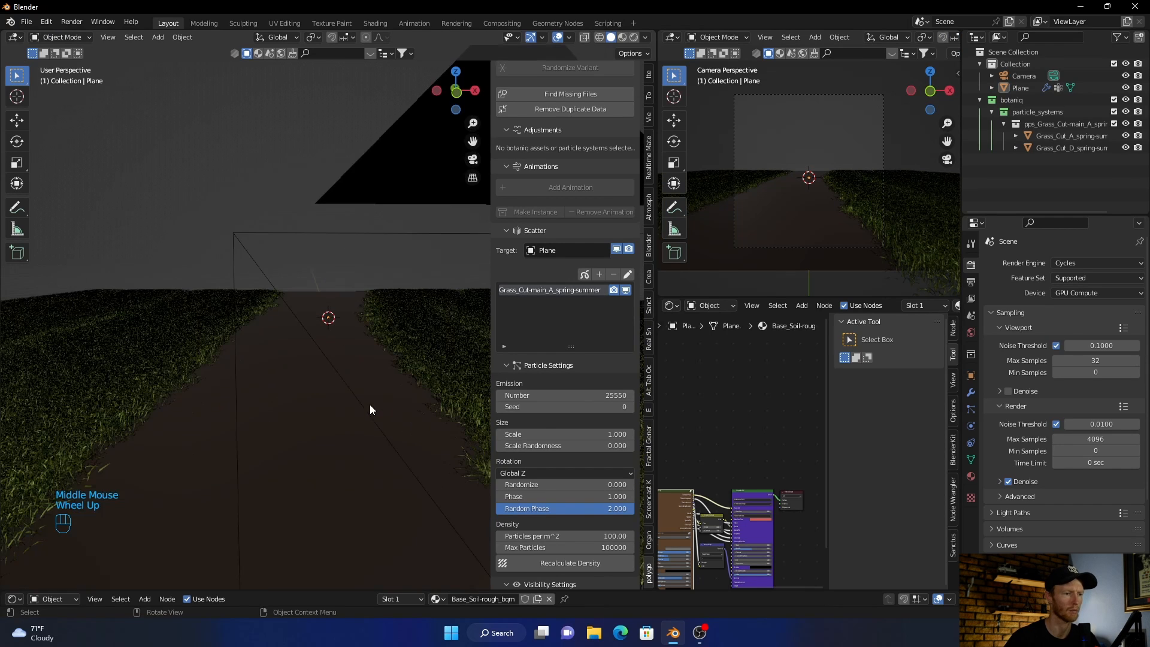
scroll(up, 3)
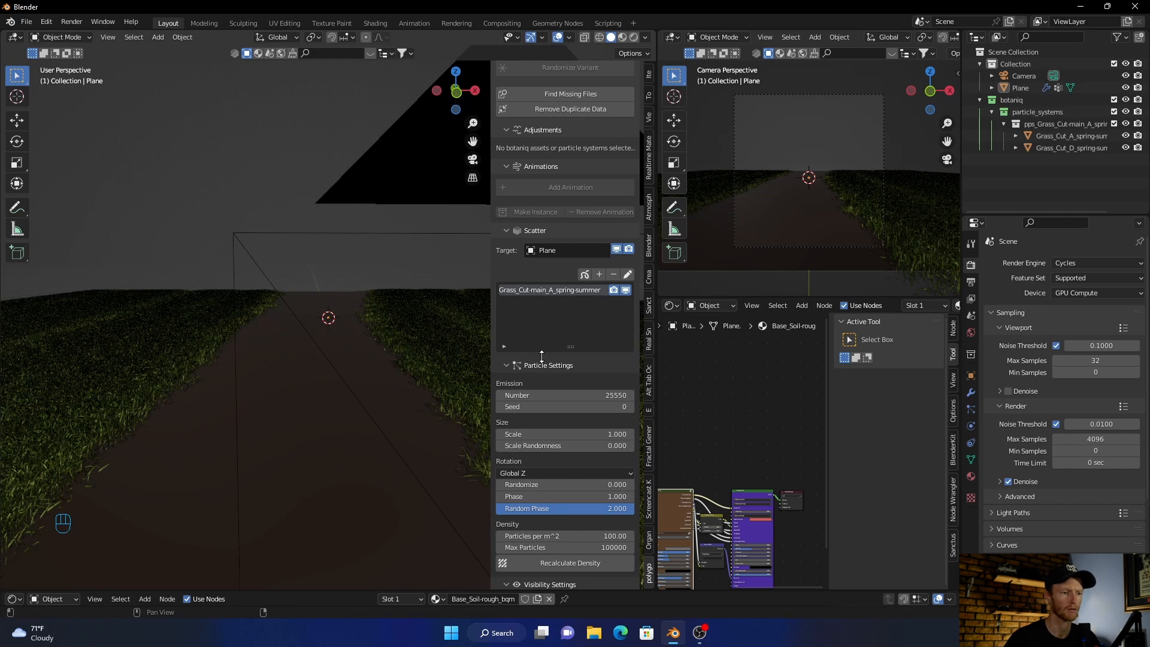
scroll(down, 3)
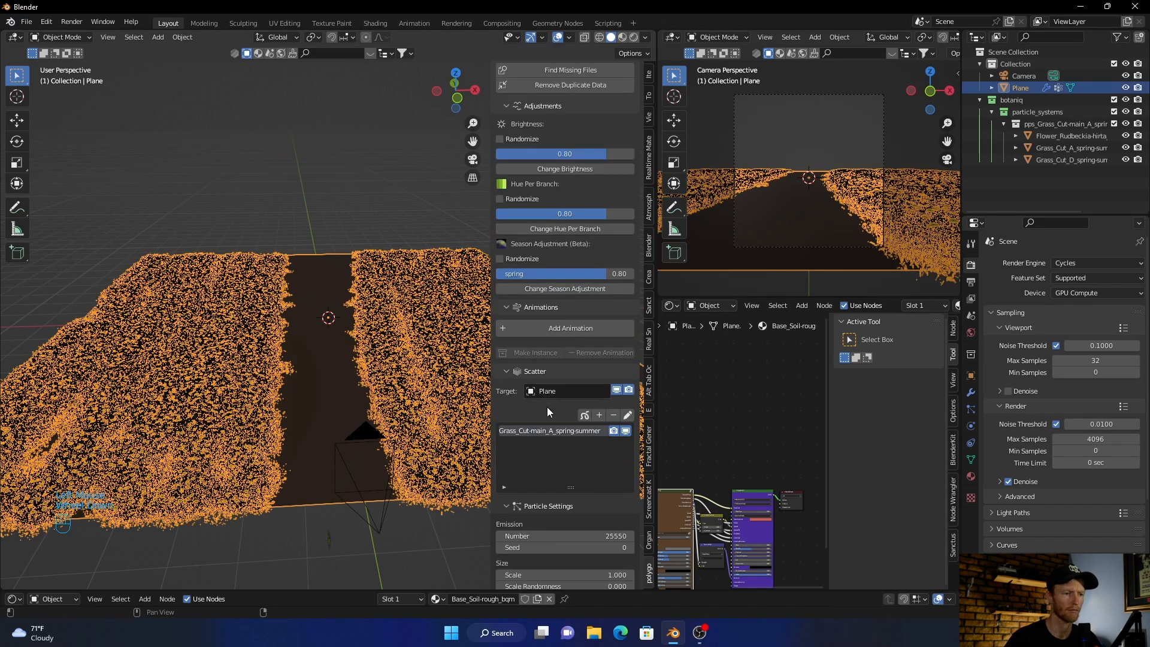
Paint stripe density so grass and flowers grow in rows separated by bare strips
scroll(down, 3)
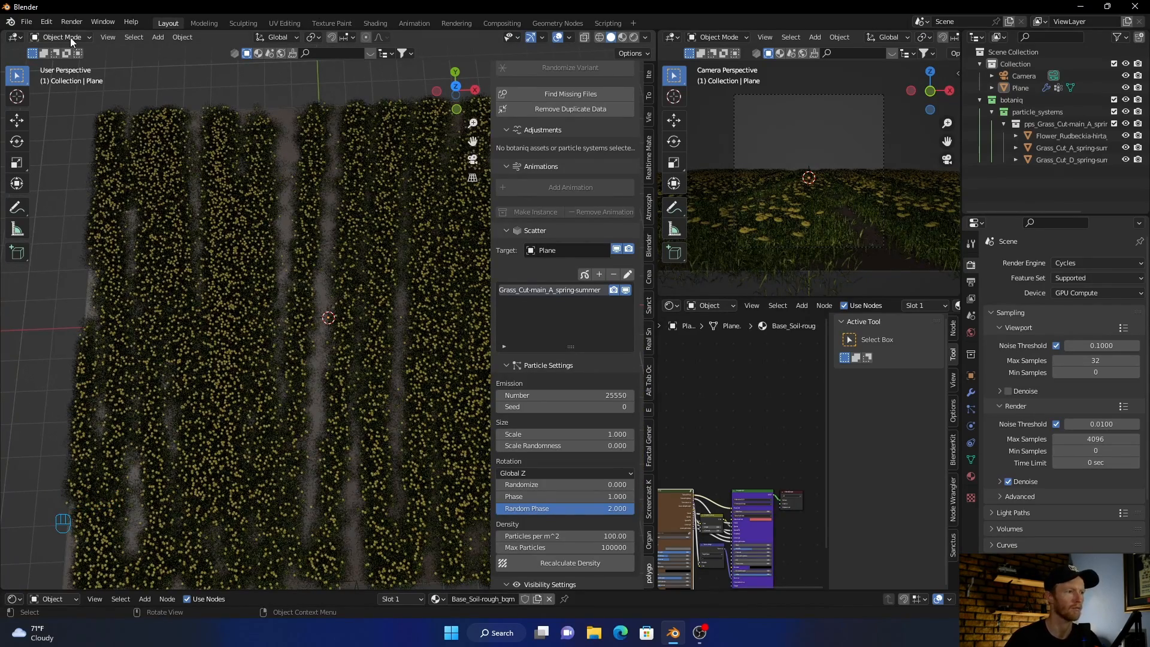
Paint a broad density block over most of the plane and return to Object Mode
click(62, 36)
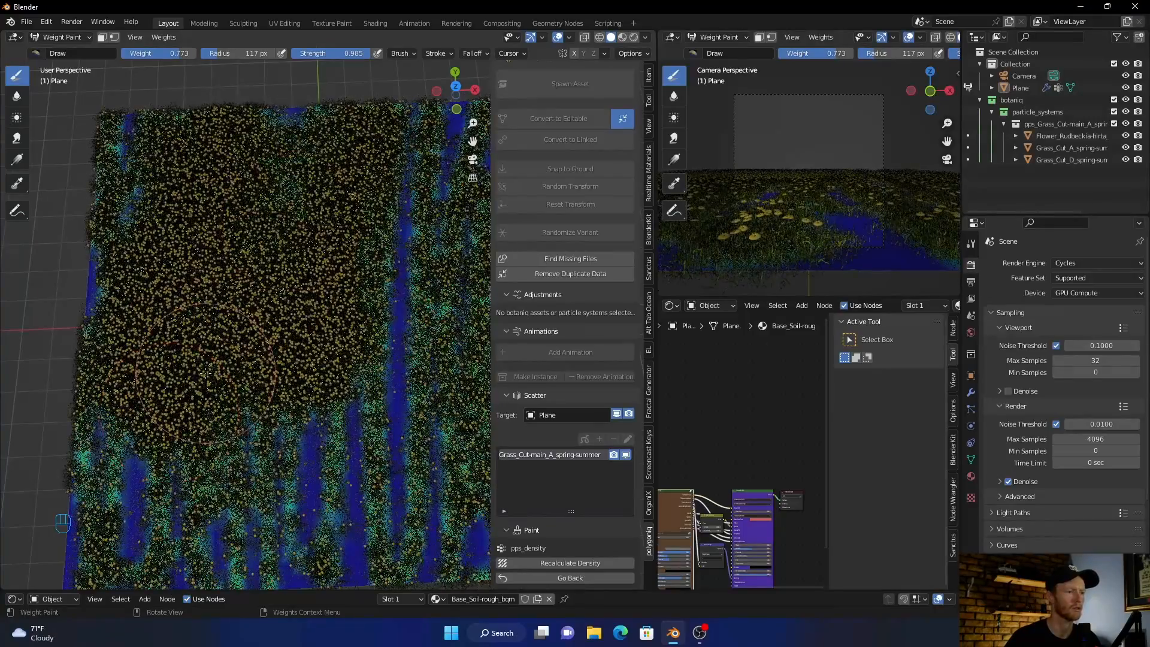
click(63, 37)
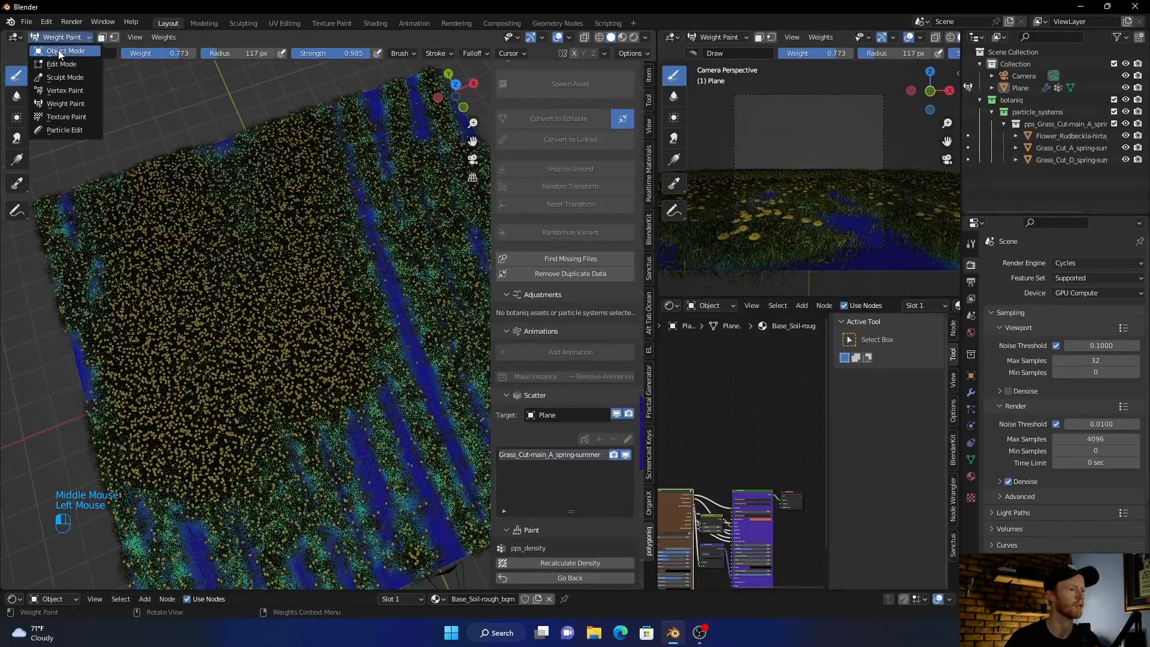
click(65, 51)
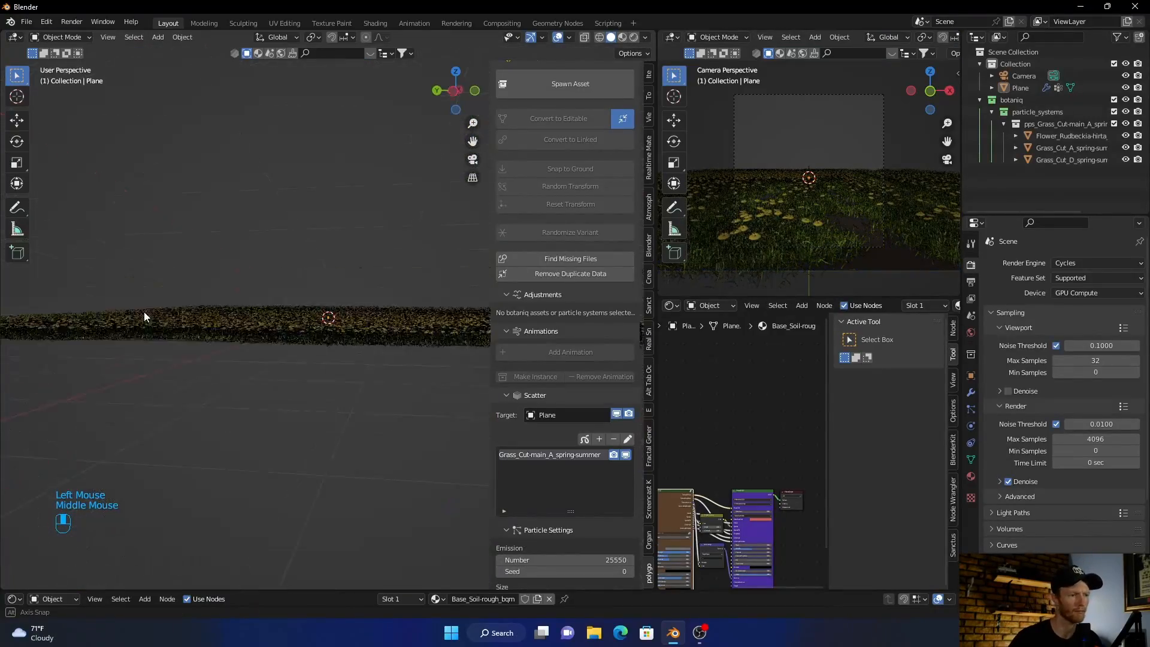